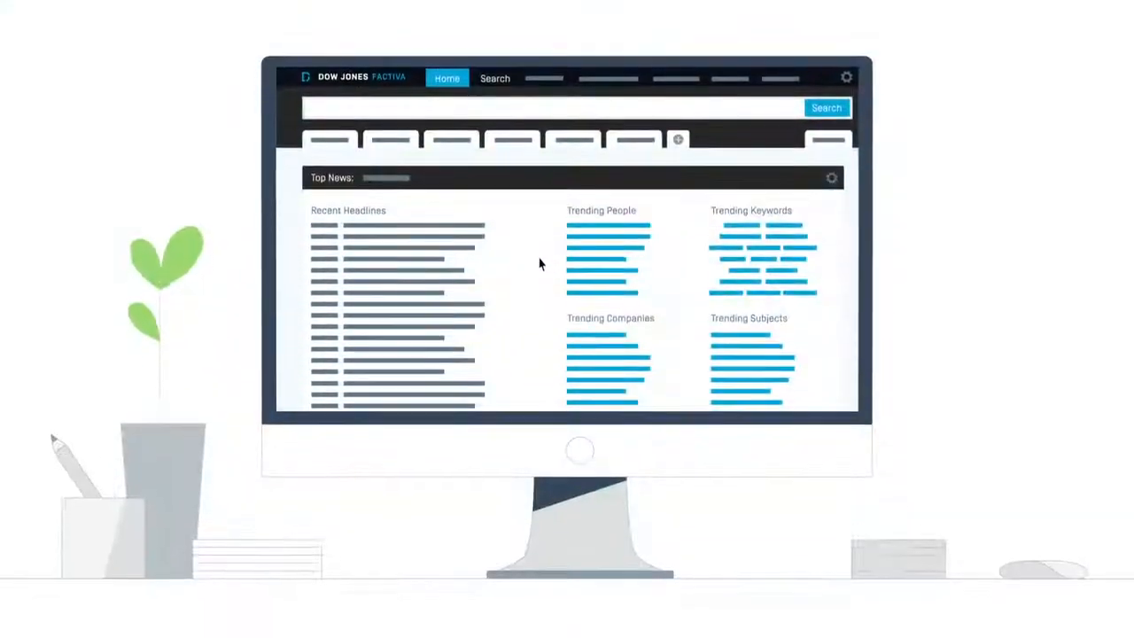
Step: Switch from the Factiva home headlines to the Search tab
click(494, 78)
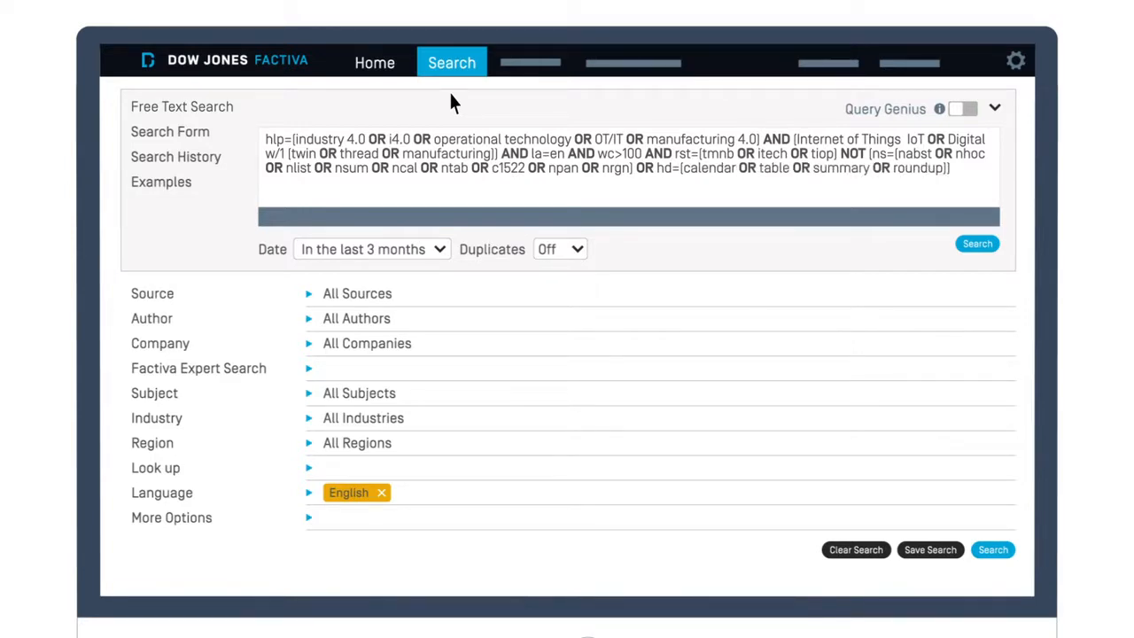
mouse_move(494, 112)
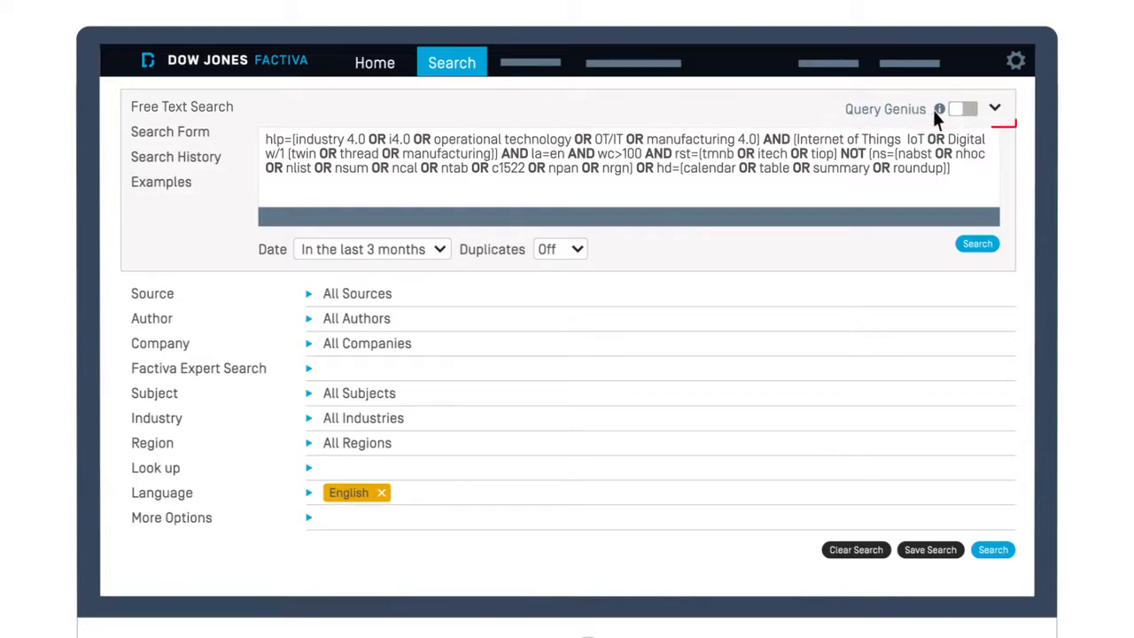
Step: Switch on Query Genius to clear the free-text box and enable suggestions
click(963, 108)
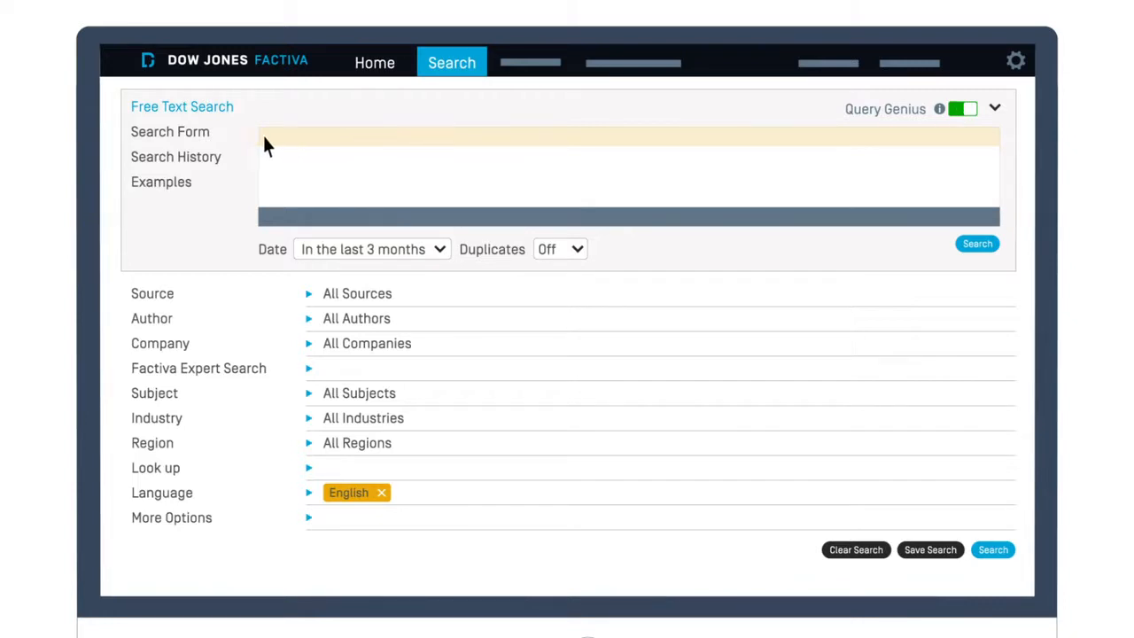
mouse_move(275, 170)
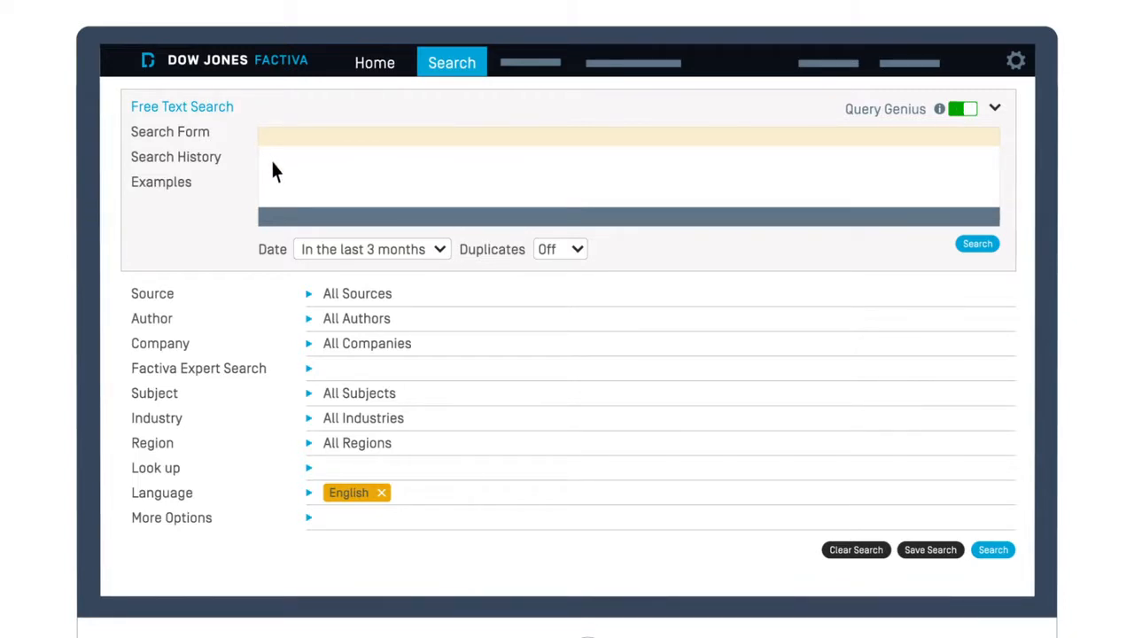
Step: Enter 'London' as the first term of the free-text query
text(London)
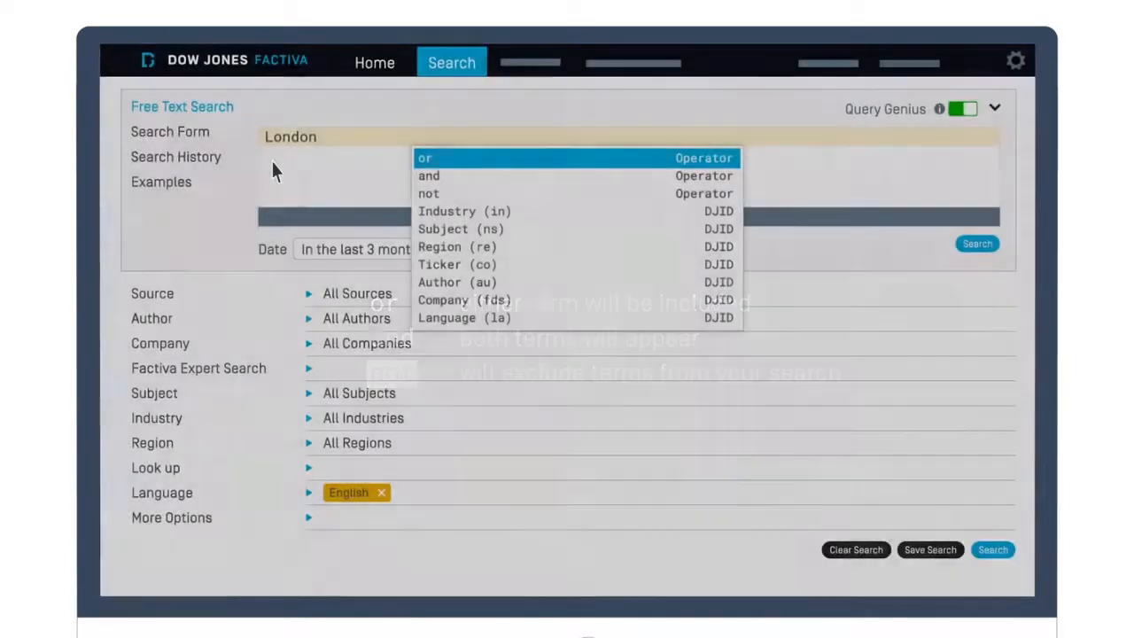
Step: Build '(London or New York City) and (Hong Kong not' using suggested operators
click(424, 157)
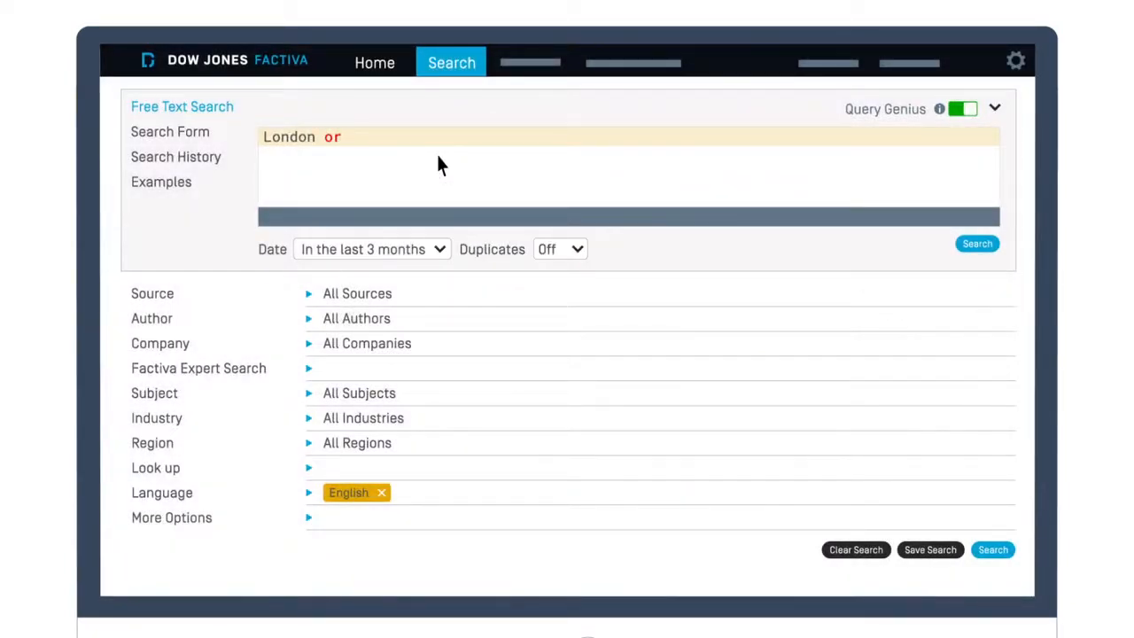
text(New York)
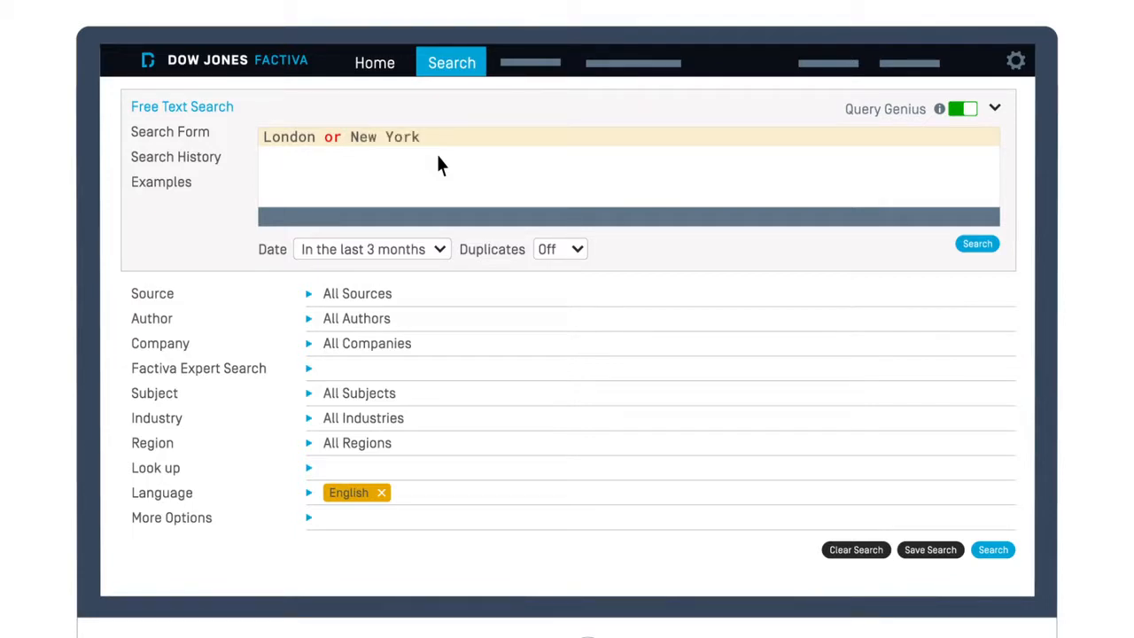
text(City)
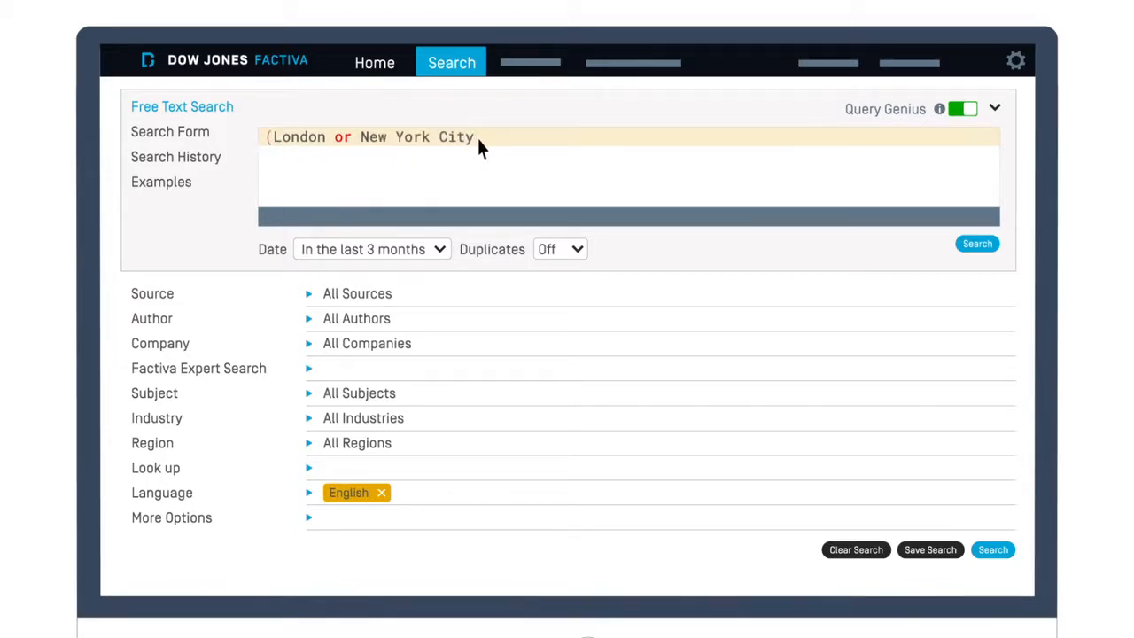
text())
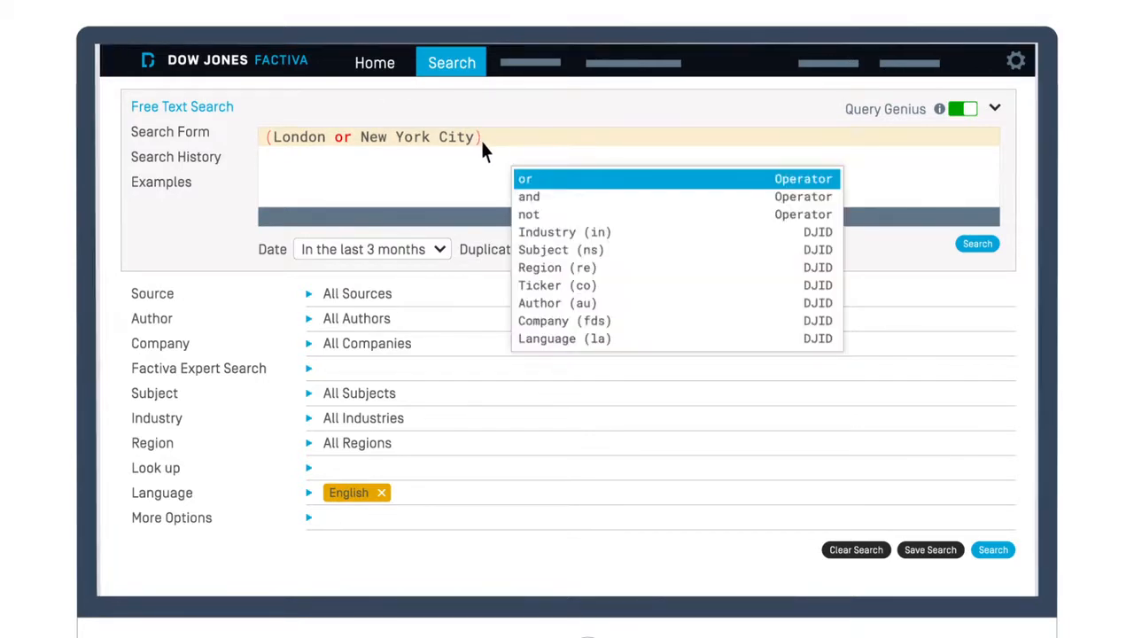
click(528, 196)
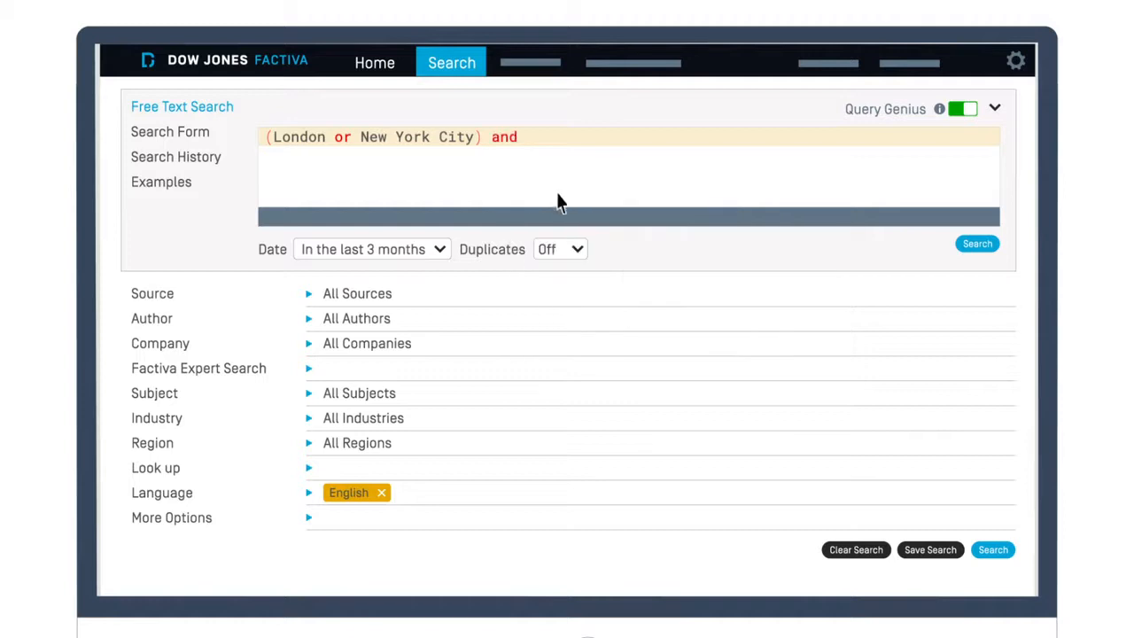
text((Hong Kong)
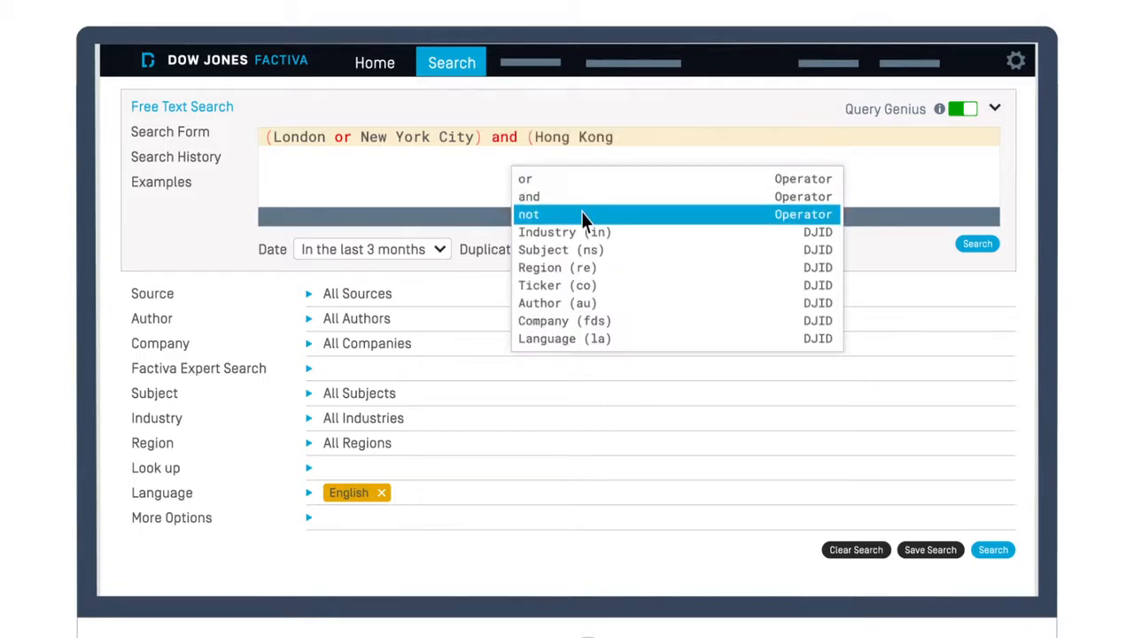
click(528, 215)
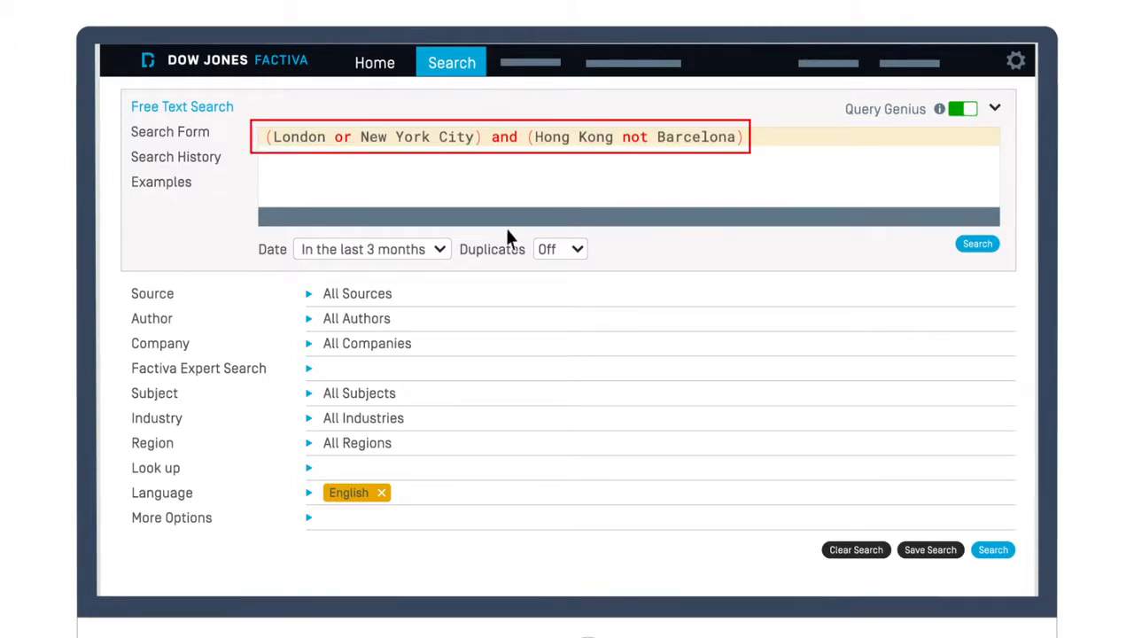
Step: Choose a new date range from the Date dropdown
click(372, 249)
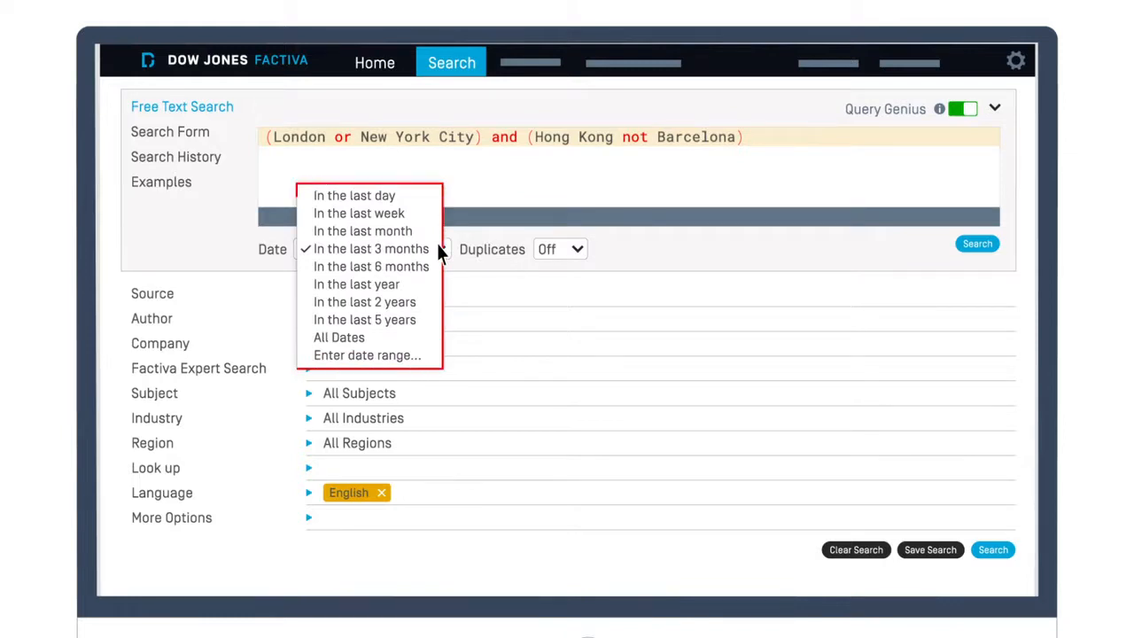
mouse_move(385, 368)
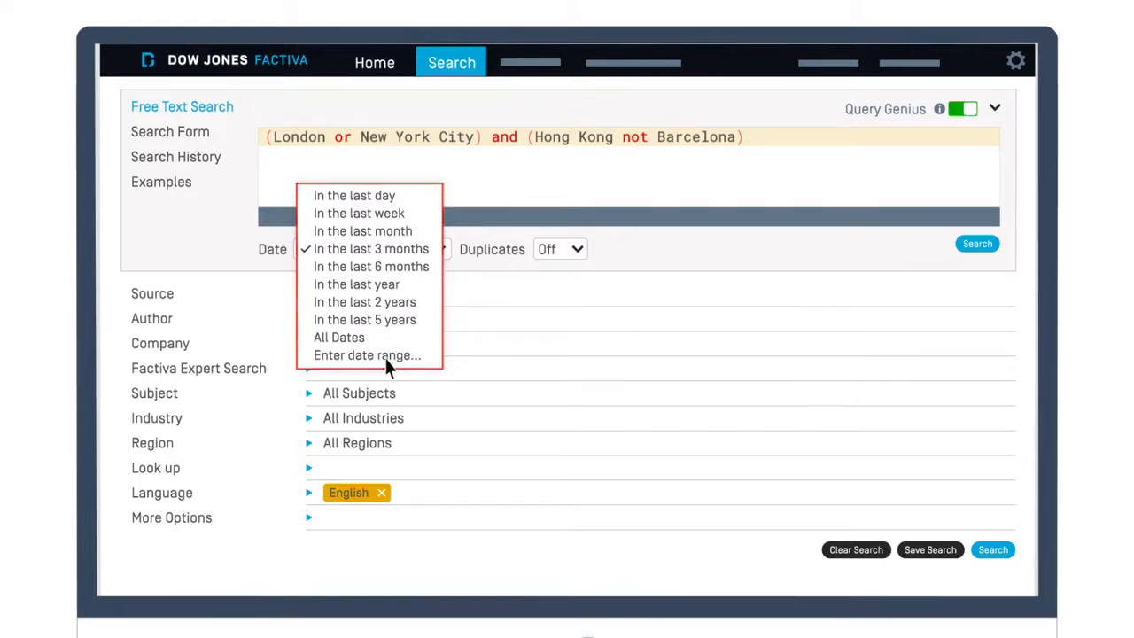
click(363, 231)
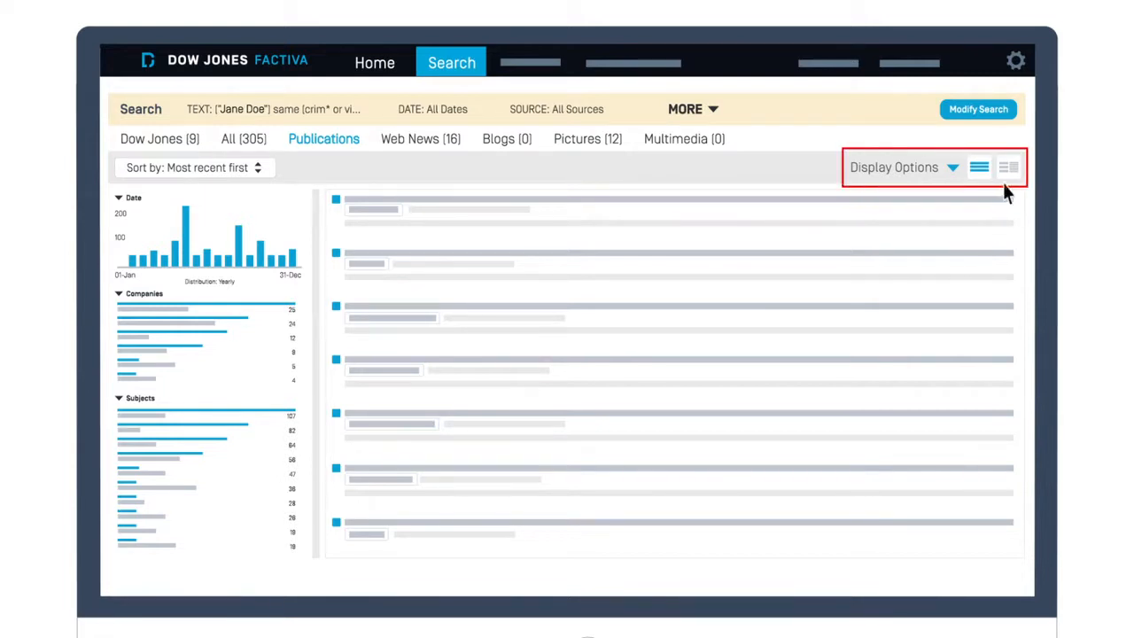
Step: Show the 8,539 results in split-pane view beside the Search Summary
click(1009, 167)
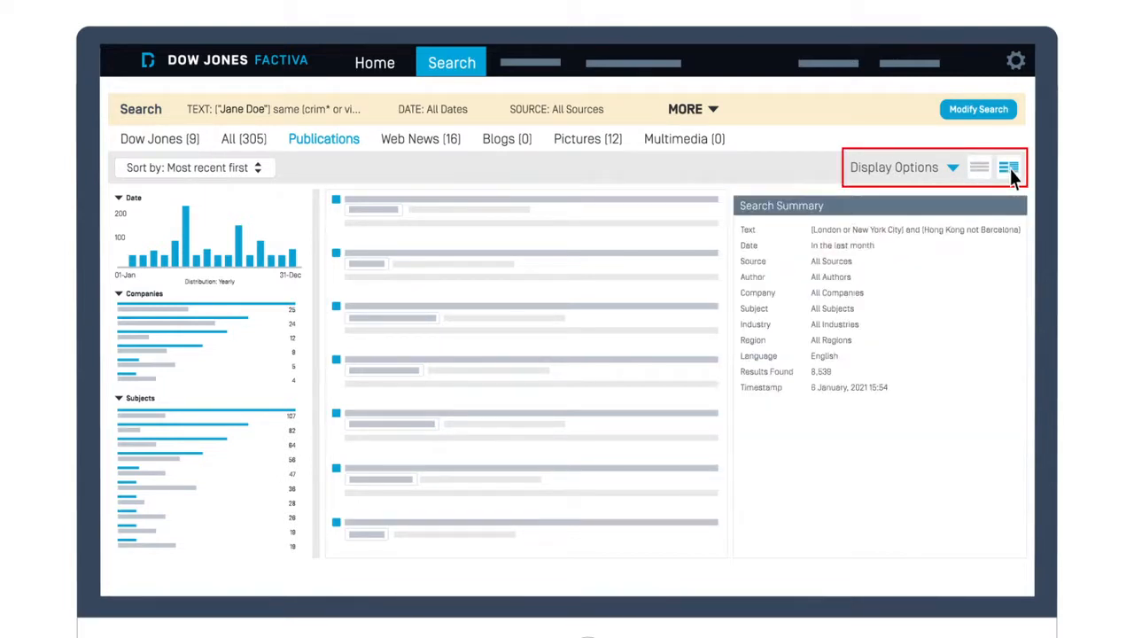